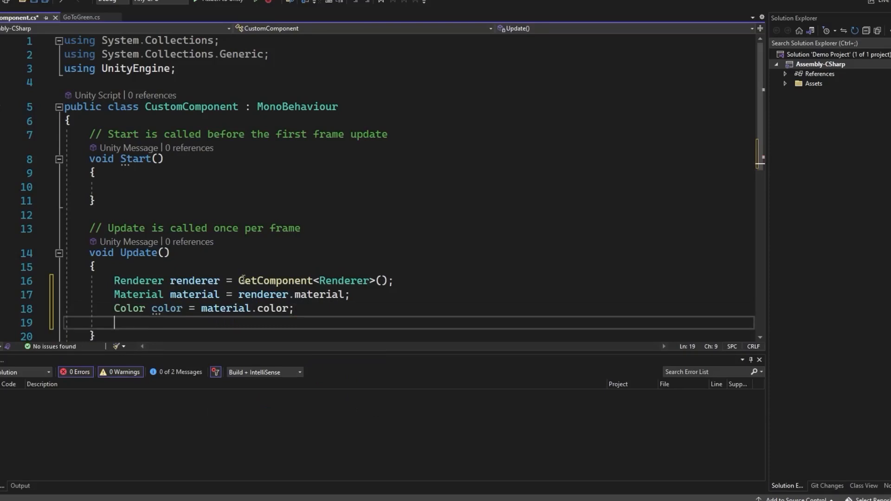
pyautogui.write('Color.RGBToHSV(color, out float h,')
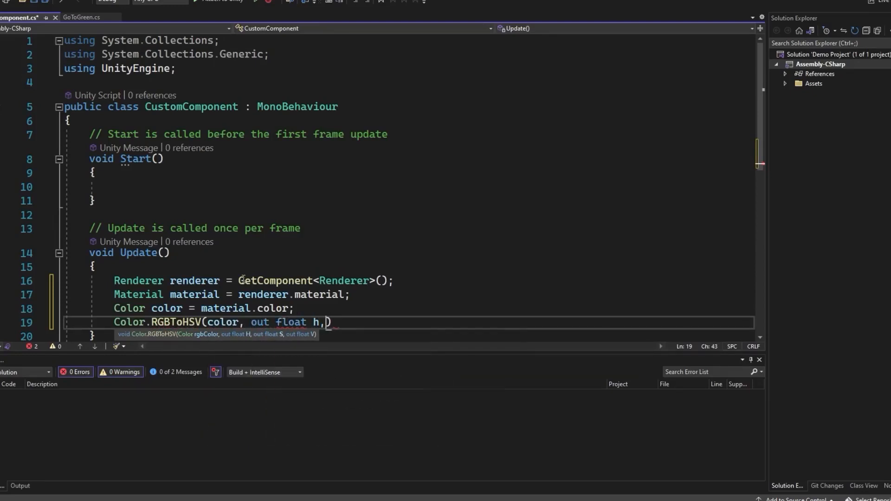